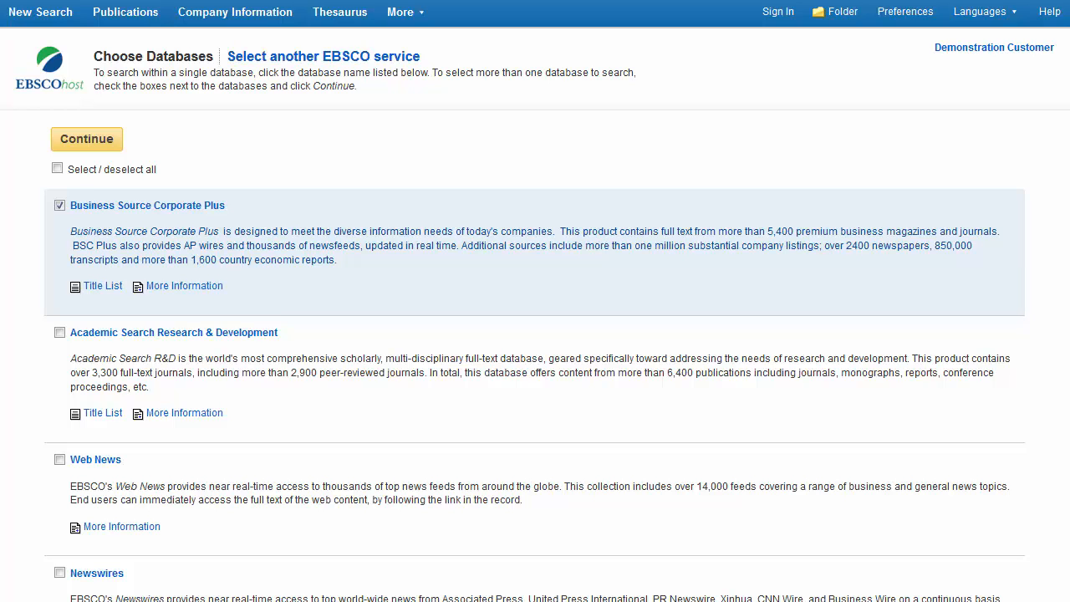
# Continue with Business Source Corporate Plus to reach the Advanced Search screen.
pyautogui.click(87, 138)
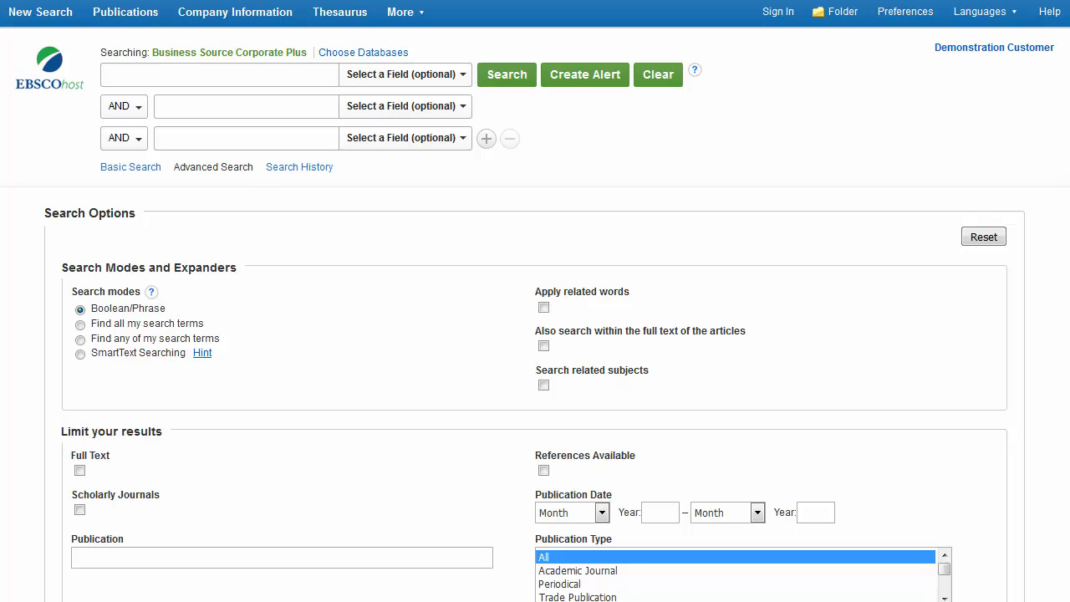
# Enter Sony as the first term, restricted to the CO Company Entity field.
pyautogui.click(220, 73)
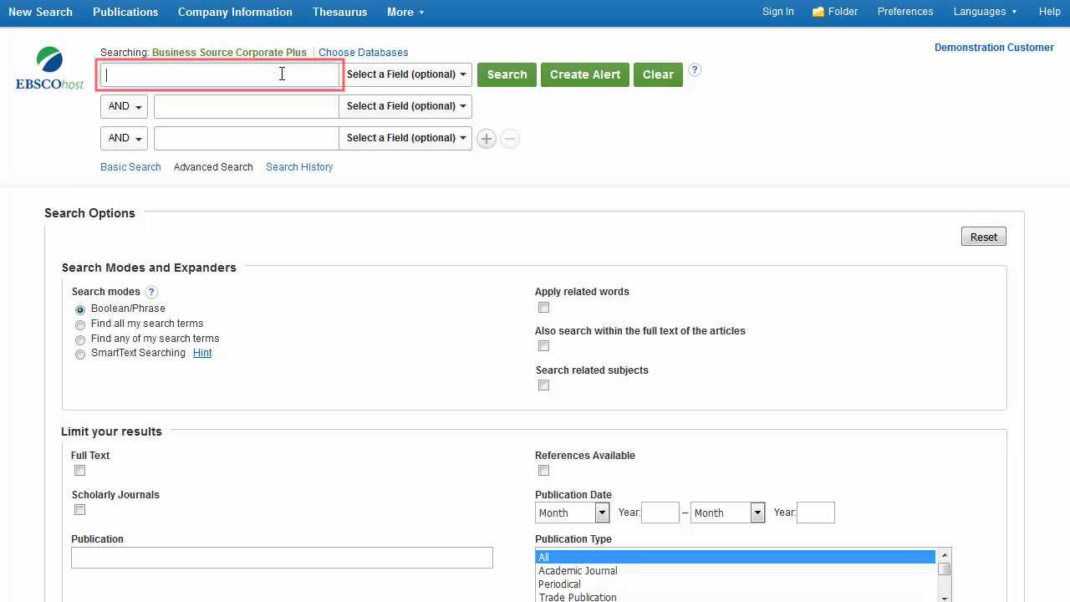
pyautogui.write('Sony')
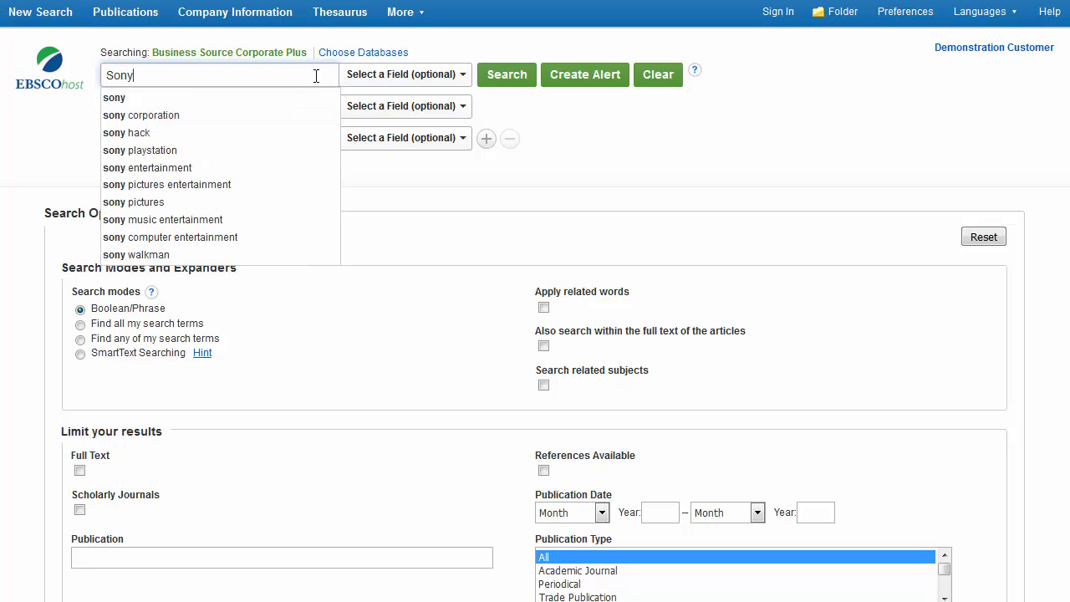
pyautogui.click(405, 73)
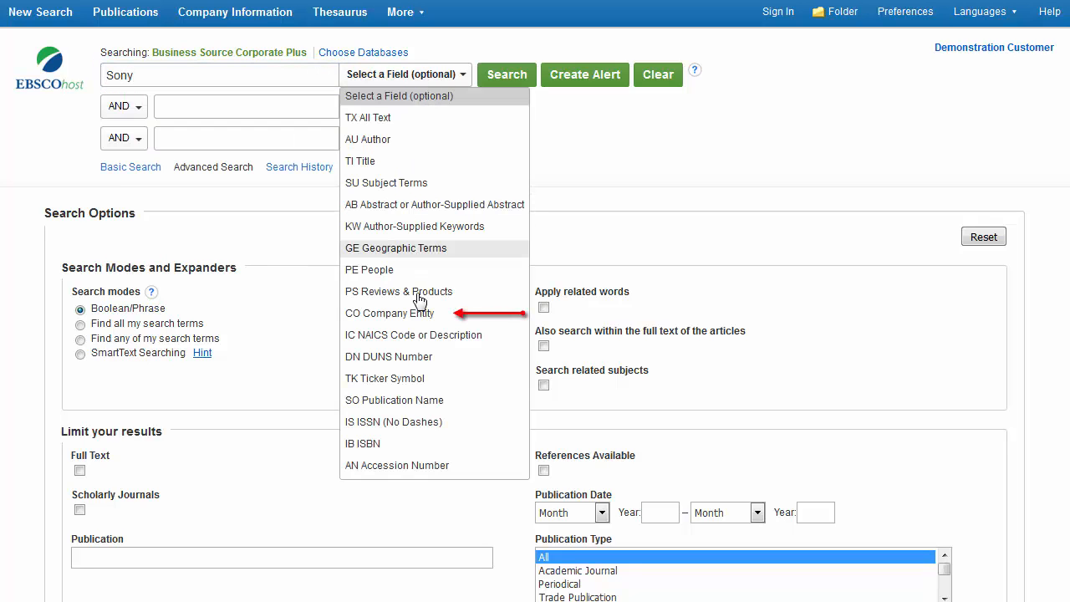
pyautogui.click(390, 313)
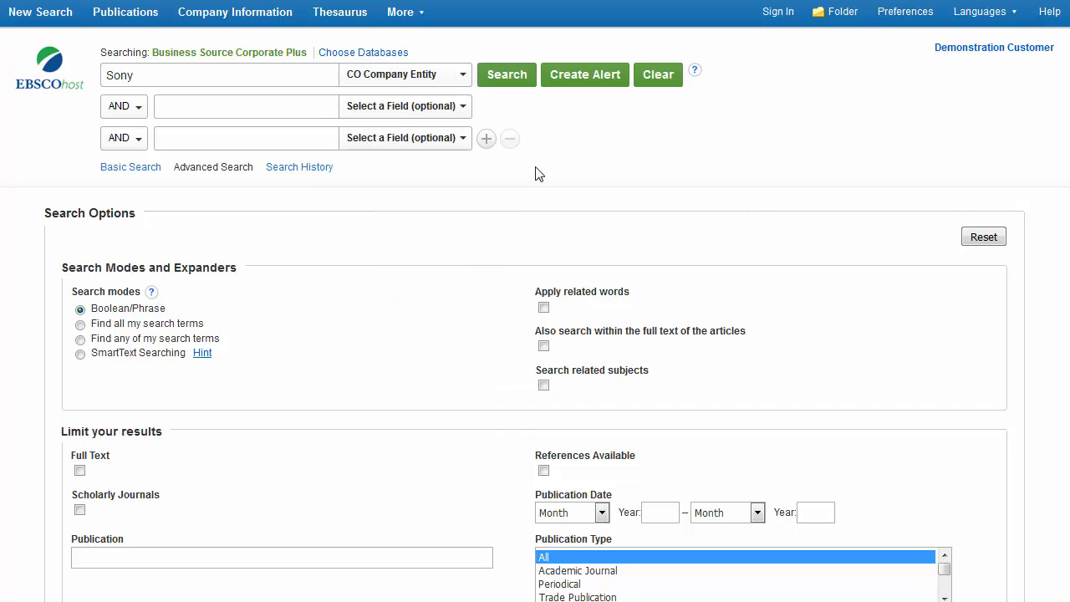
pyautogui.moveTo(284, 130)
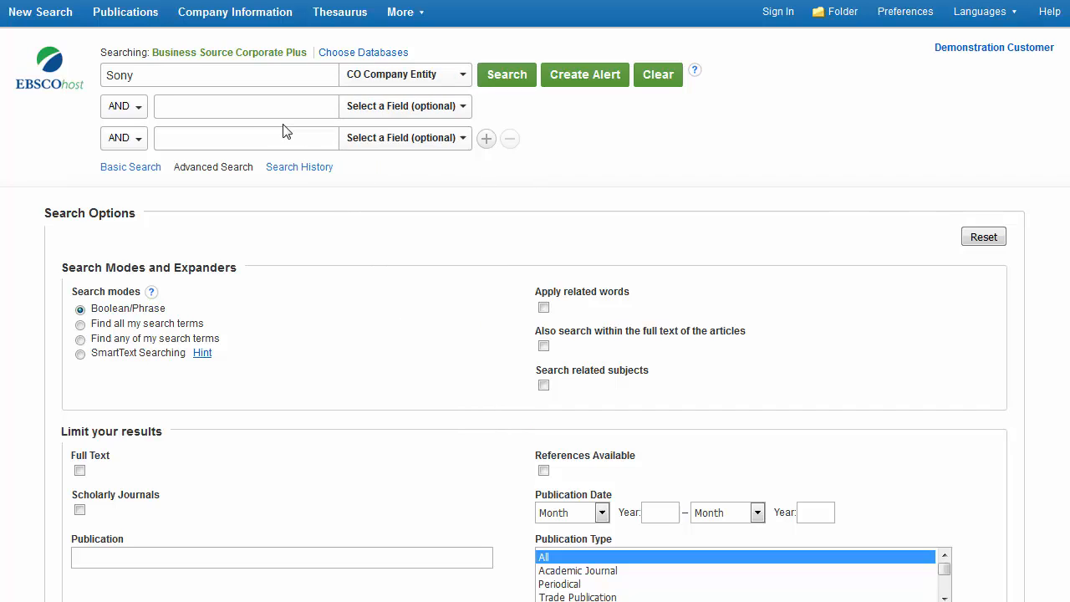
# Add 'earnings forecast' in all text, limit to Full Text and apply related words.
pyautogui.write('earnings forecast')
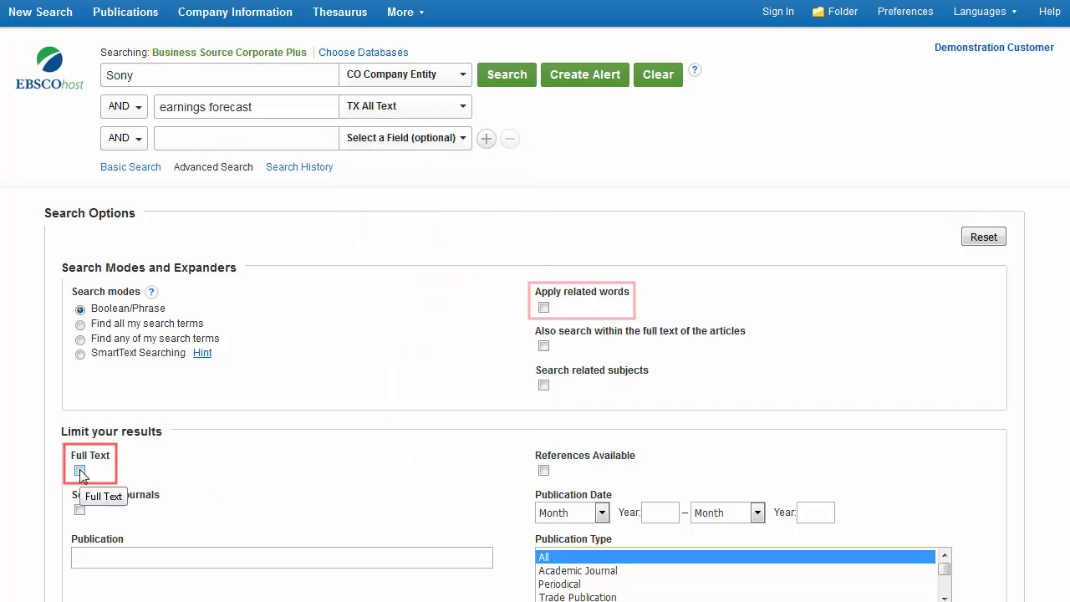
pyautogui.click(81, 470)
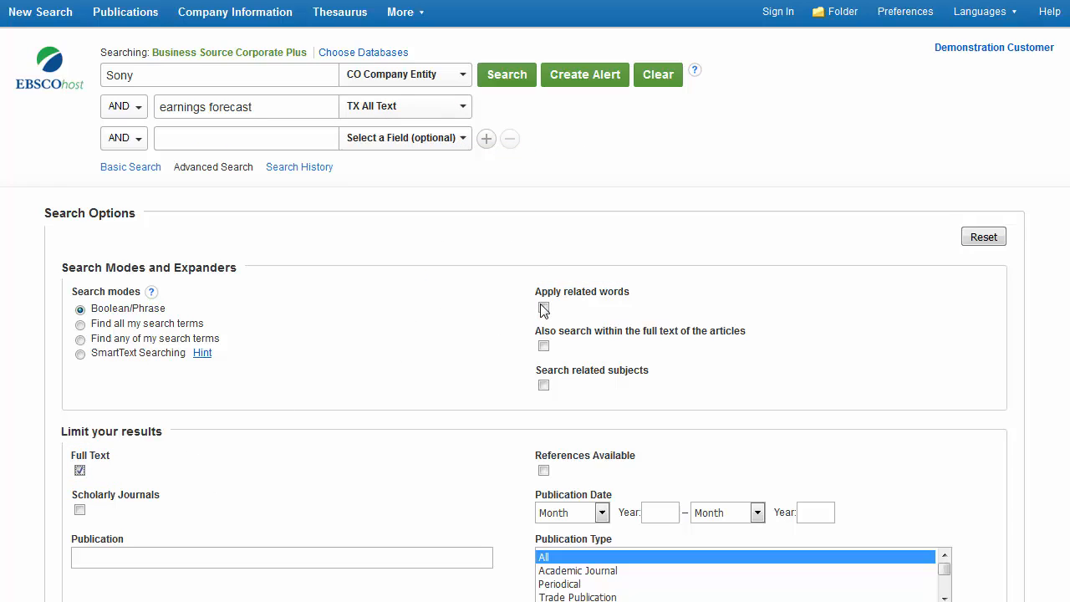
pyautogui.click(543, 308)
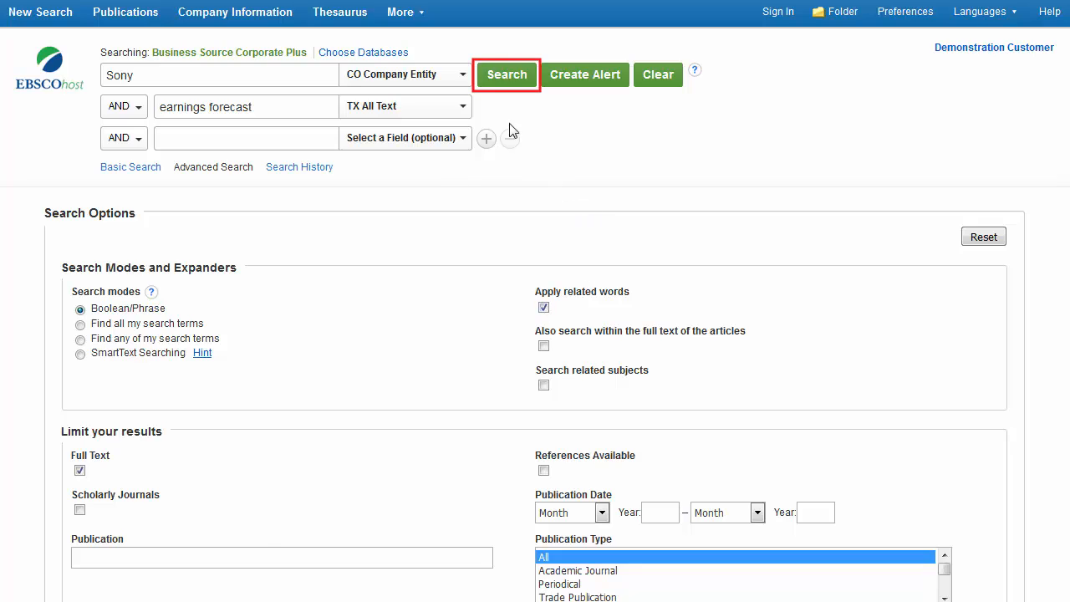
# Run the Sony earnings forecast search to get the full-text result list.
pyautogui.click(506, 74)
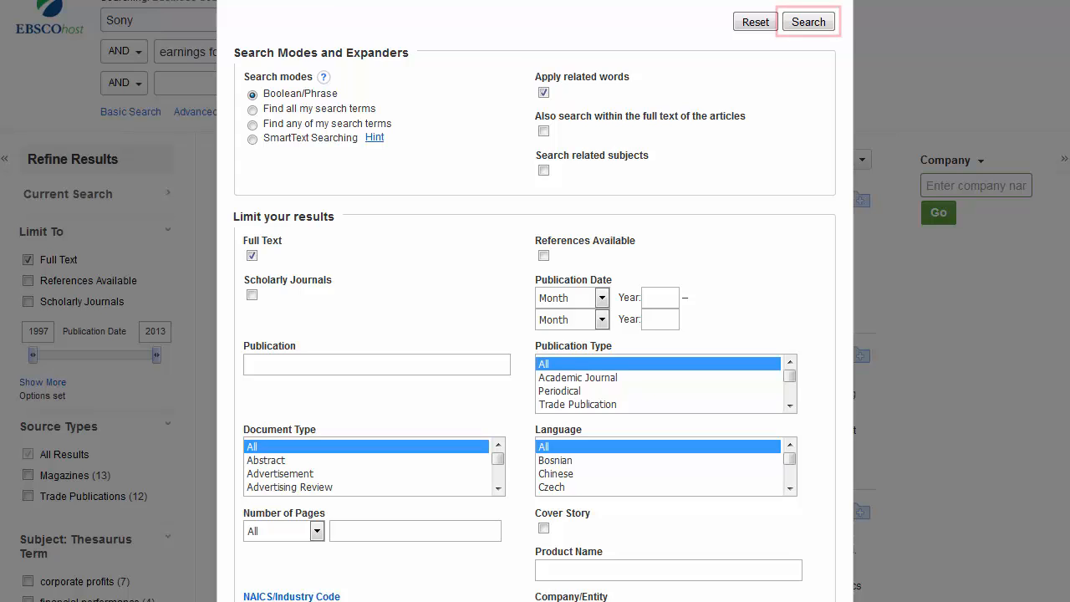
pyautogui.moveTo(808, 21)
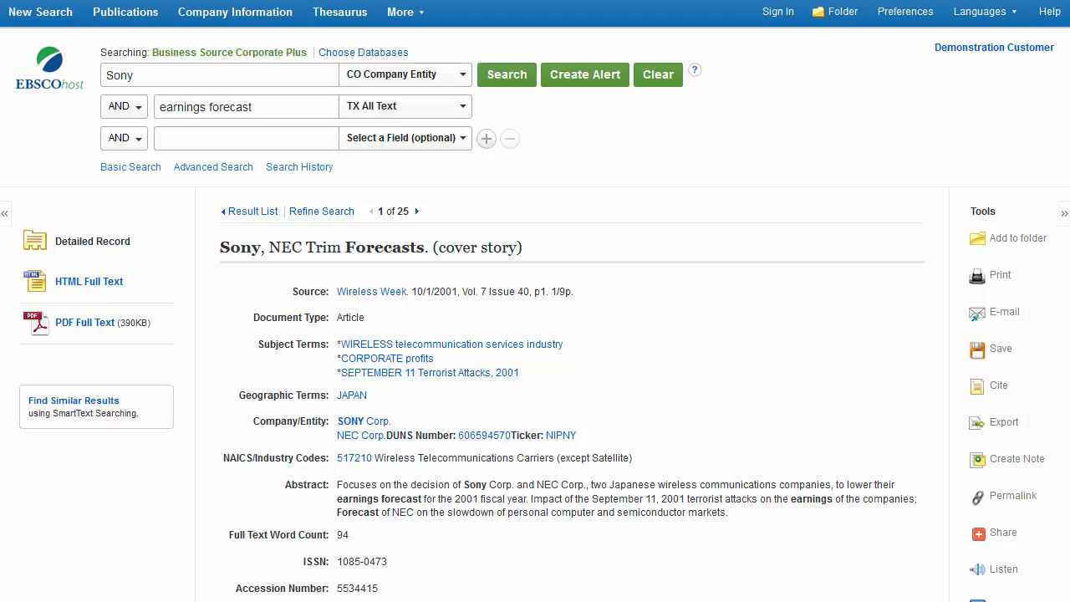
pyautogui.moveTo(1017, 237)
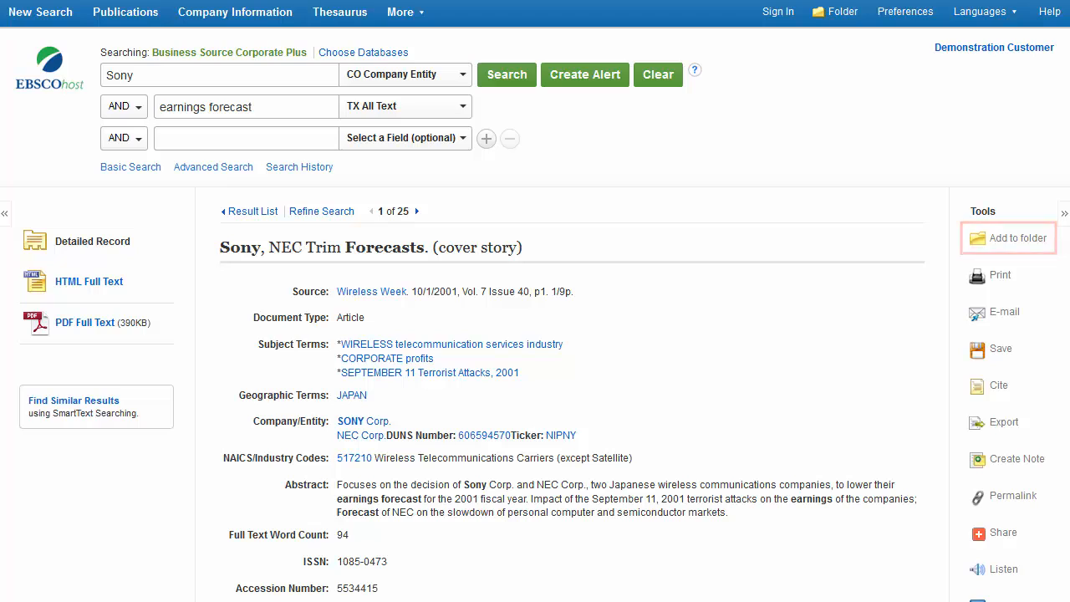
pyautogui.moveTo(1010, 237)
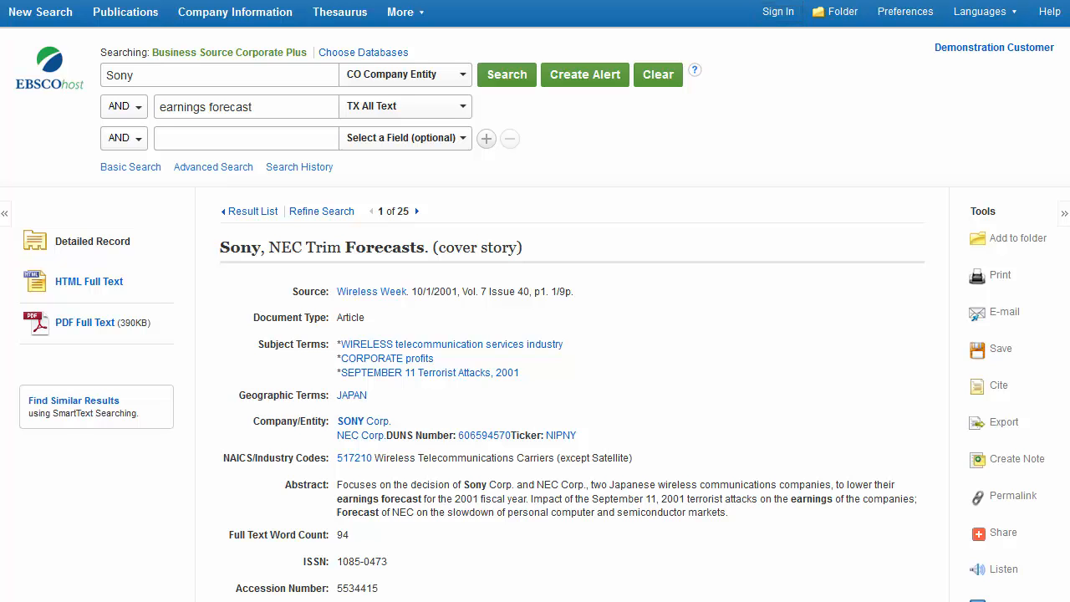
# Start a new blank advanced search after viewing the Sony, NEC Trim Forecasts record.
pyautogui.click(214, 167)
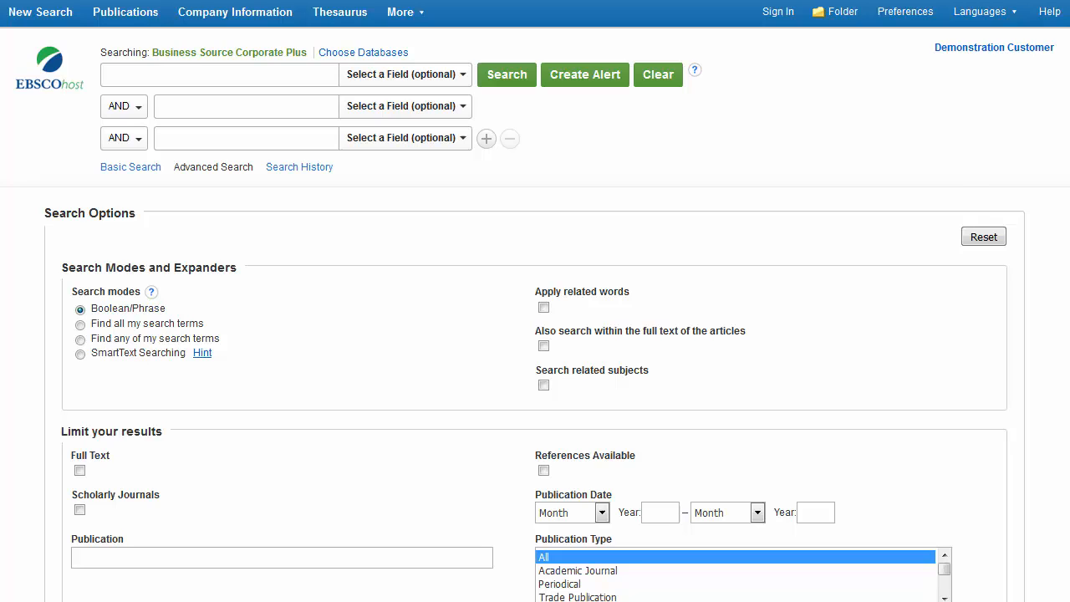
# Search Sony as company entity limited to Full Text, returning 18,725 results.
pyautogui.click(220, 73)
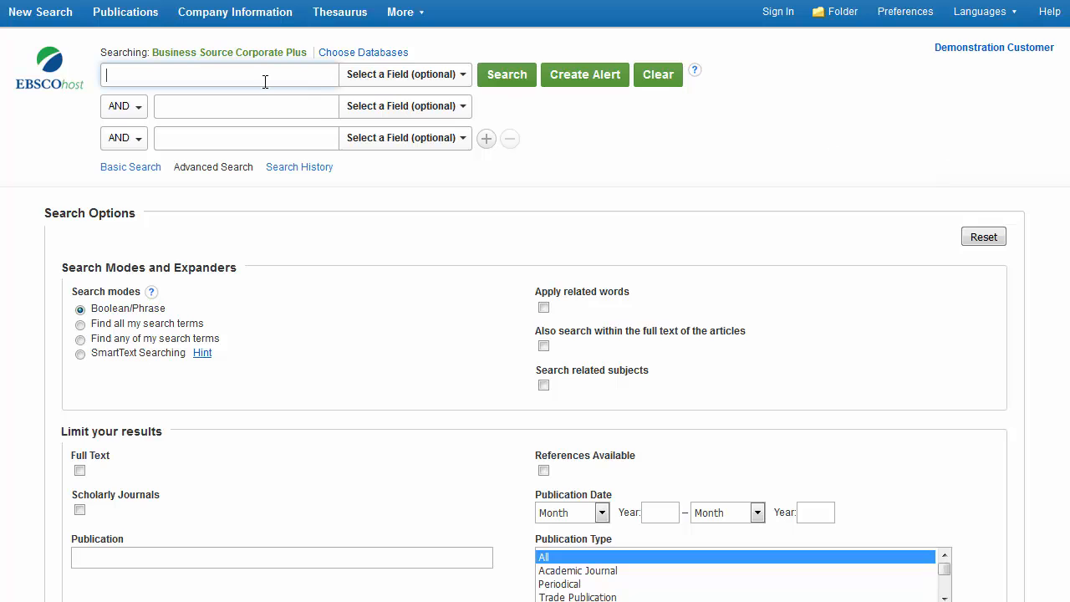
pyautogui.write('Sony')
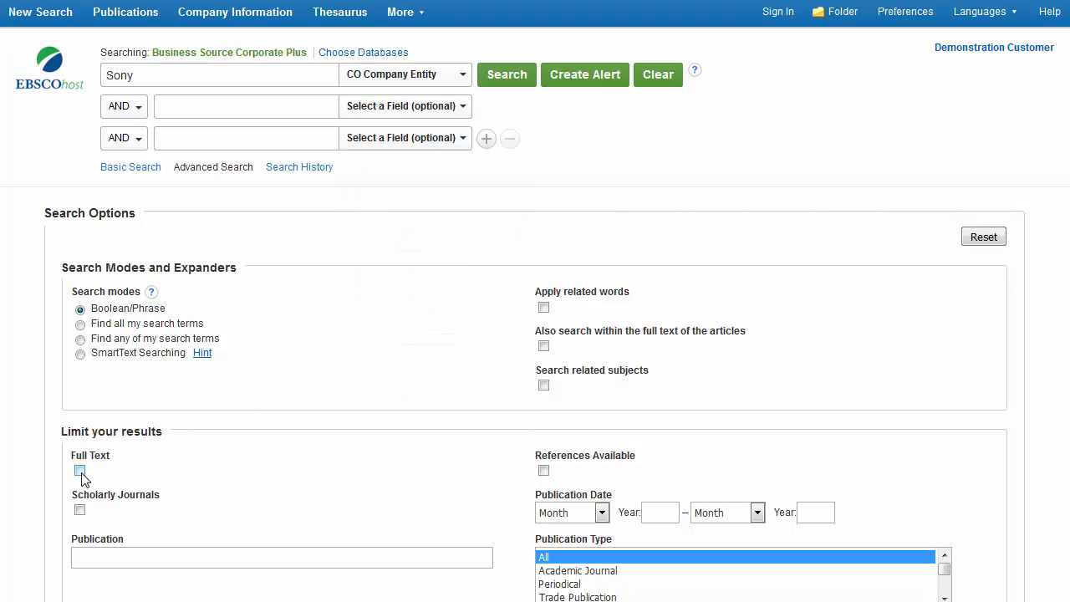
pyautogui.click(81, 470)
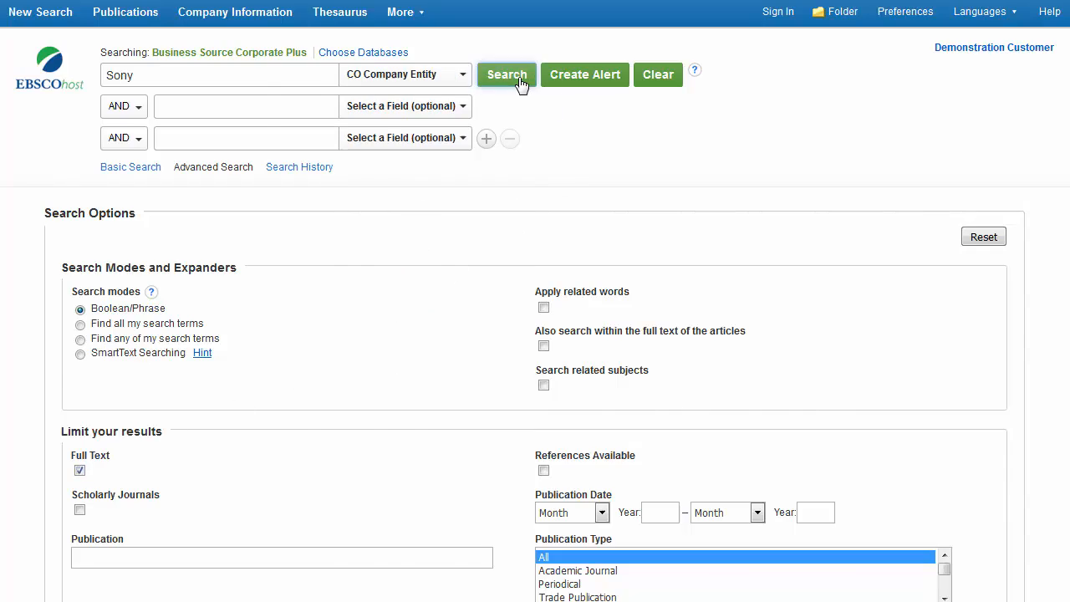
pyautogui.click(506, 73)
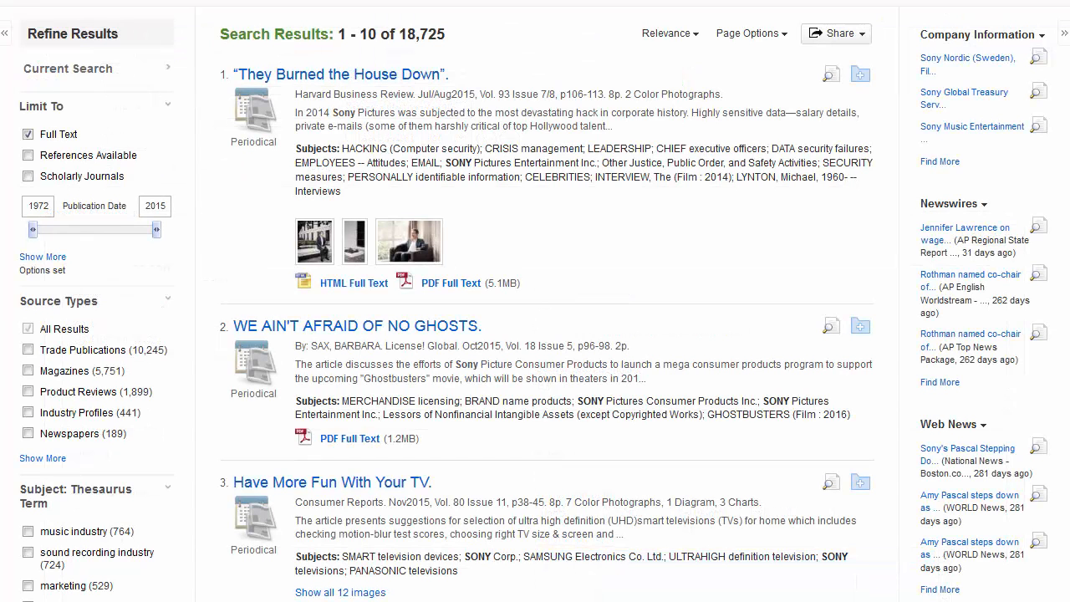
# Narrow the Sony results to the SWOT Analyses source type, leaving 21 results.
pyautogui.click(42, 458)
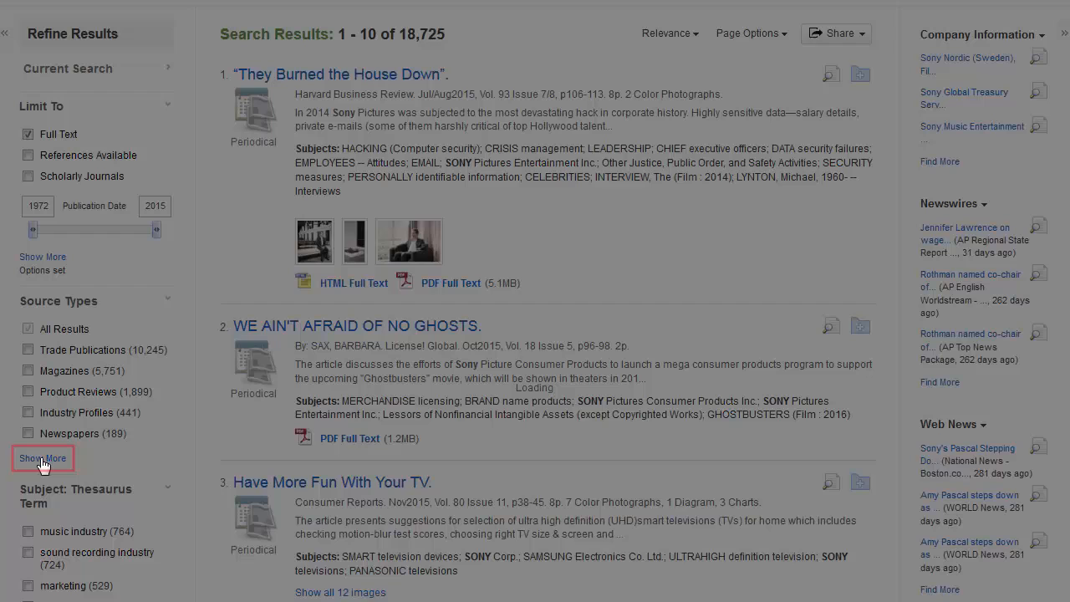
pyautogui.click(44, 458)
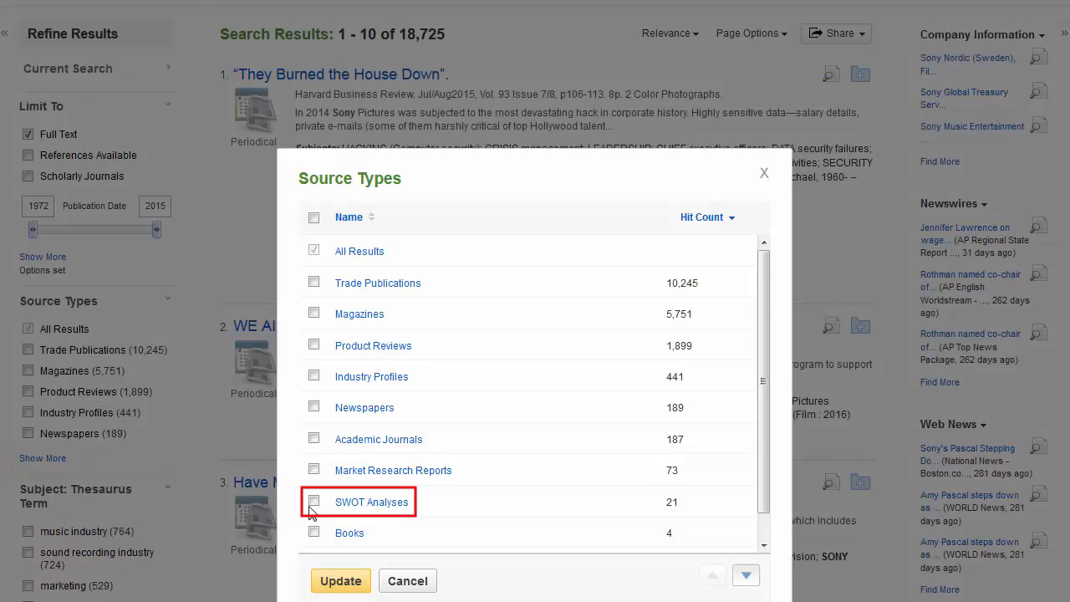
pyautogui.click(314, 501)
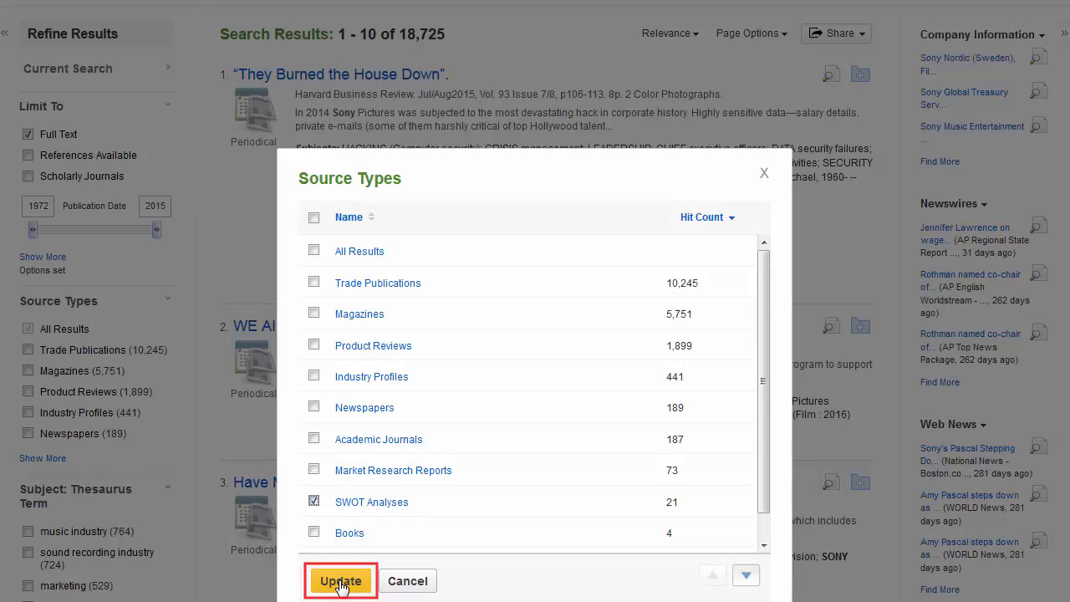
pyautogui.click(341, 581)
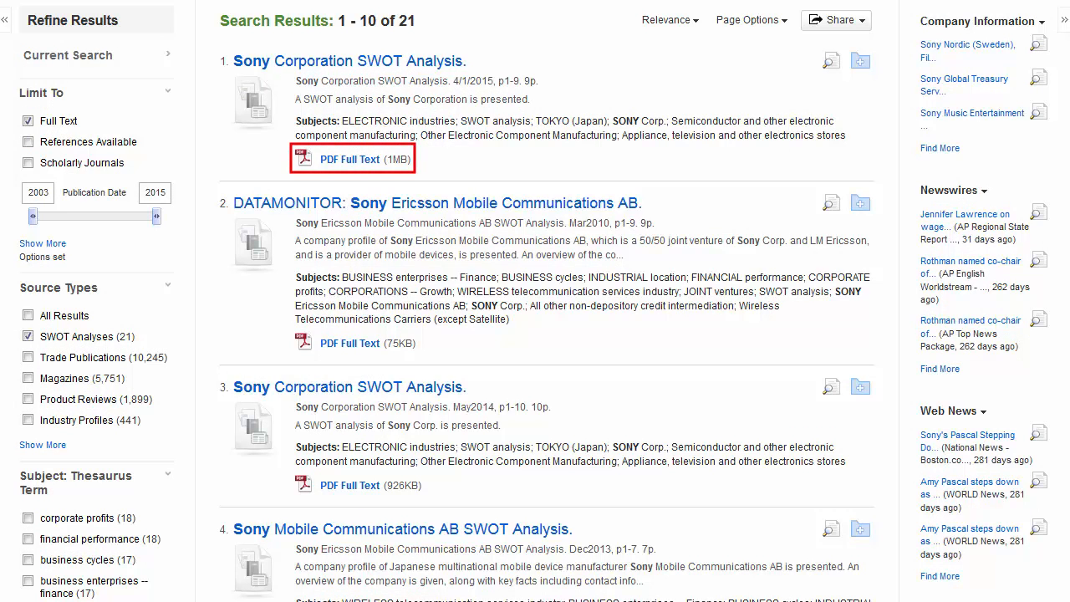
pyautogui.moveTo(350, 159)
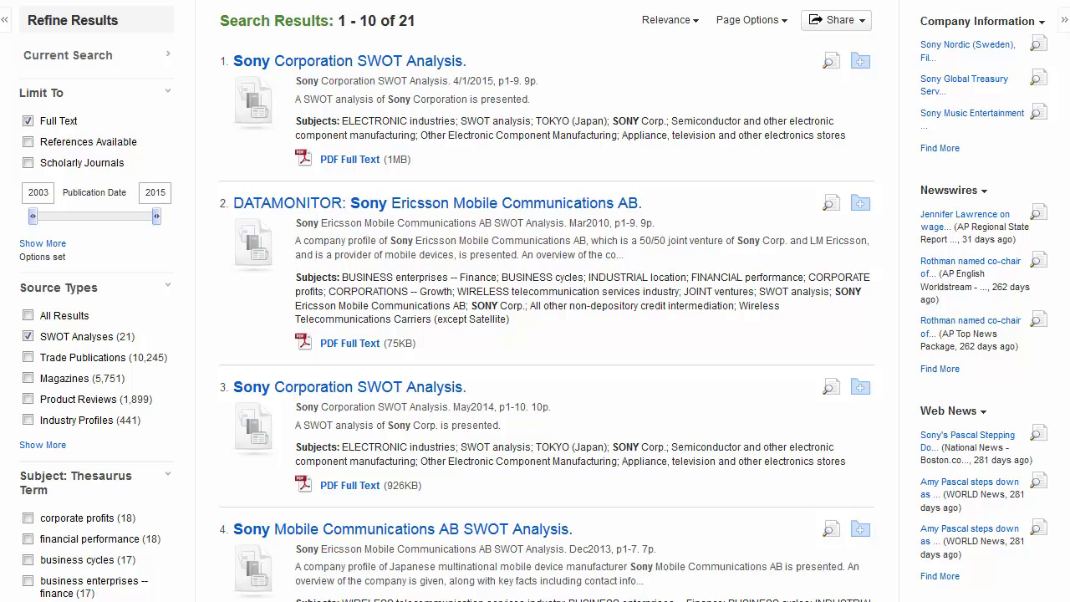
pyautogui.moveTo(1038, 321)
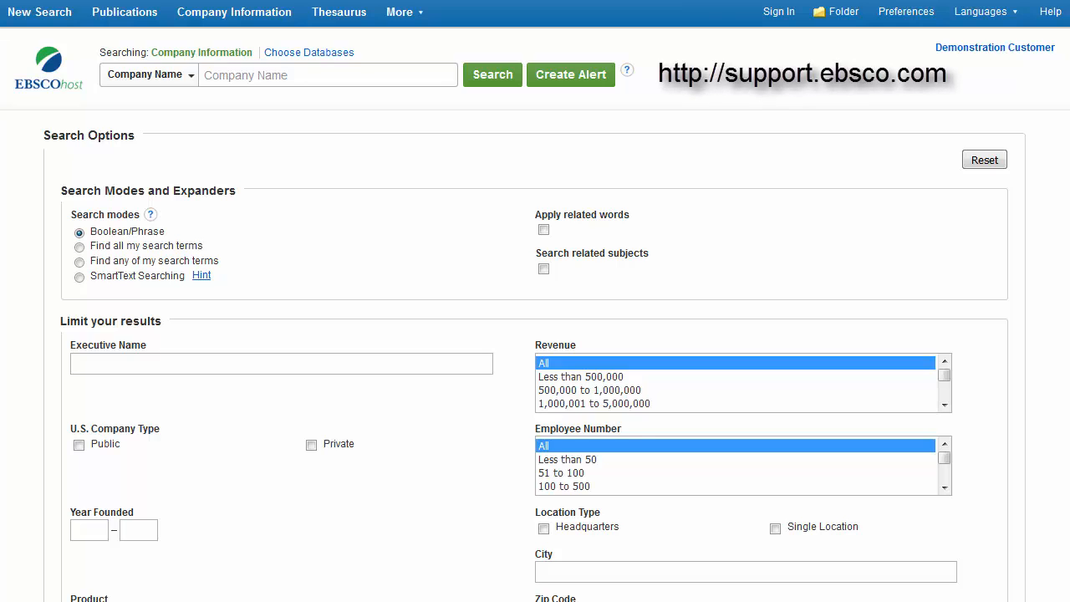
# Return to the 21 Sony SWOT results and bring up the EBSCOhost Help window.
pyautogui.click(491, 73)
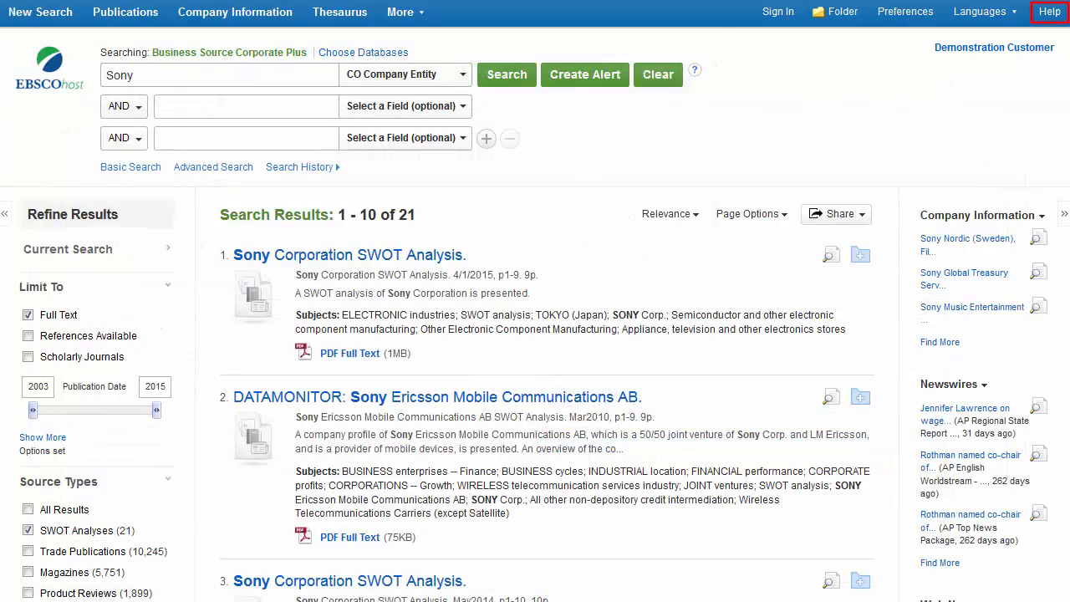
pyautogui.click(1048, 10)
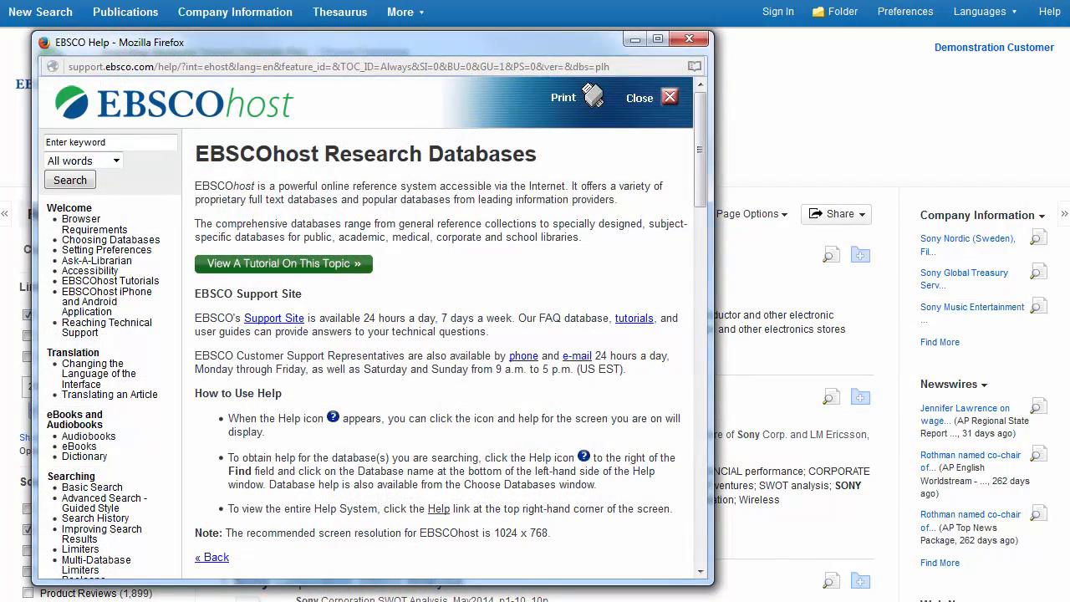